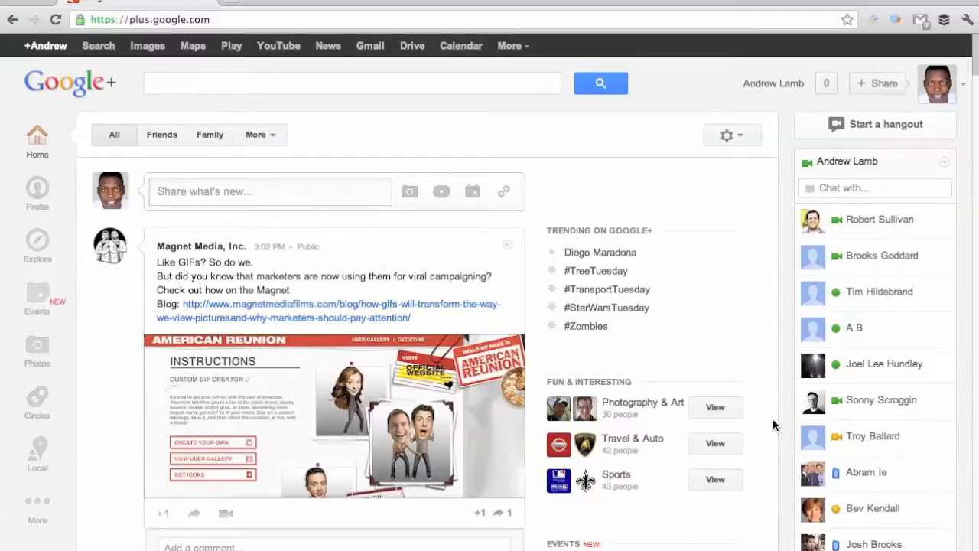
pyautogui.moveTo(747, 195)
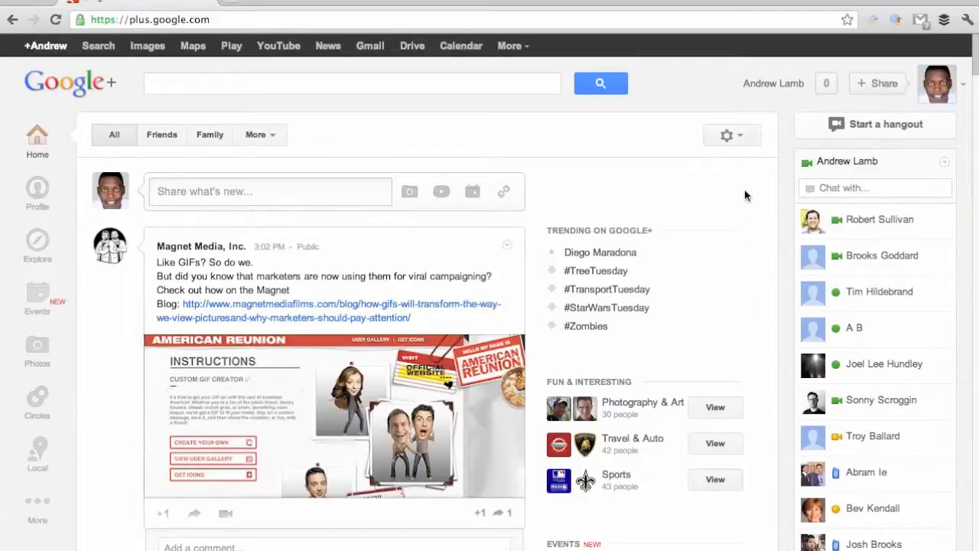
pyautogui.moveTo(955, 84)
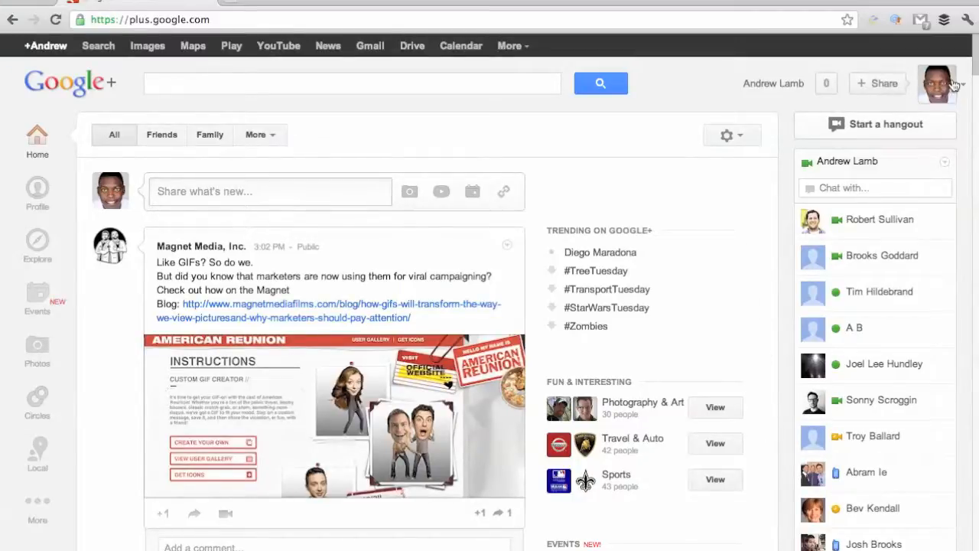
# Step: Open the profile account menu showing the two managed Google+ pages
pyautogui.click(938, 83)
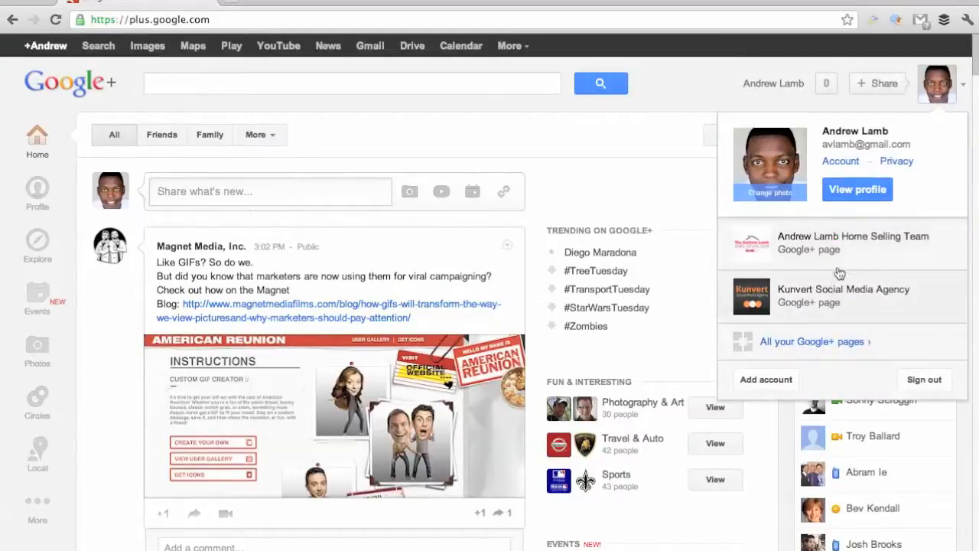
pyautogui.moveTo(834, 310)
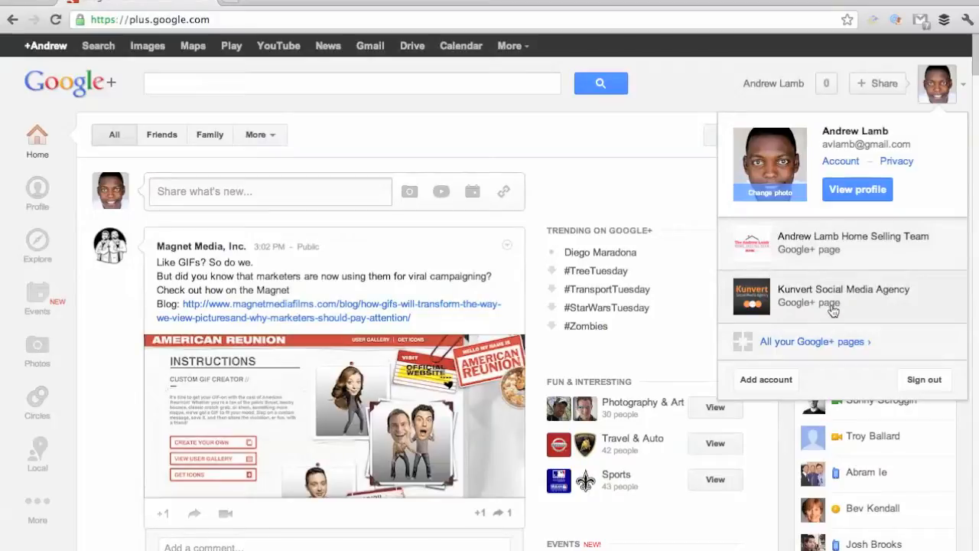
pyautogui.moveTo(847, 263)
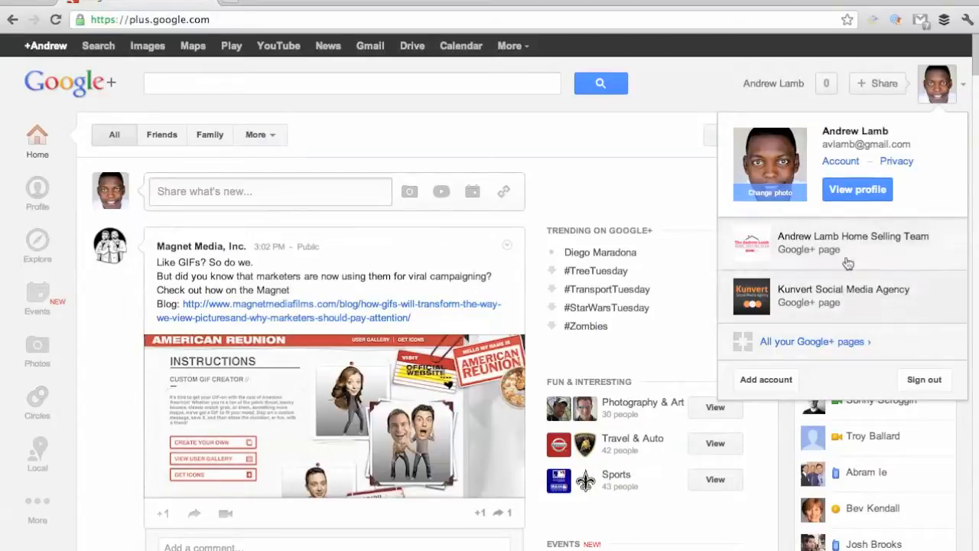
pyautogui.moveTo(807, 346)
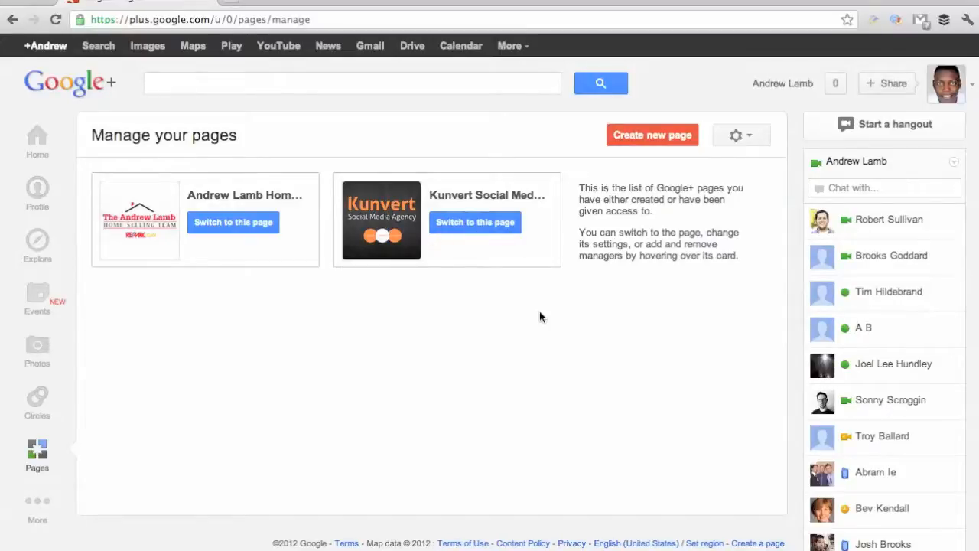
pyautogui.moveTo(470, 184)
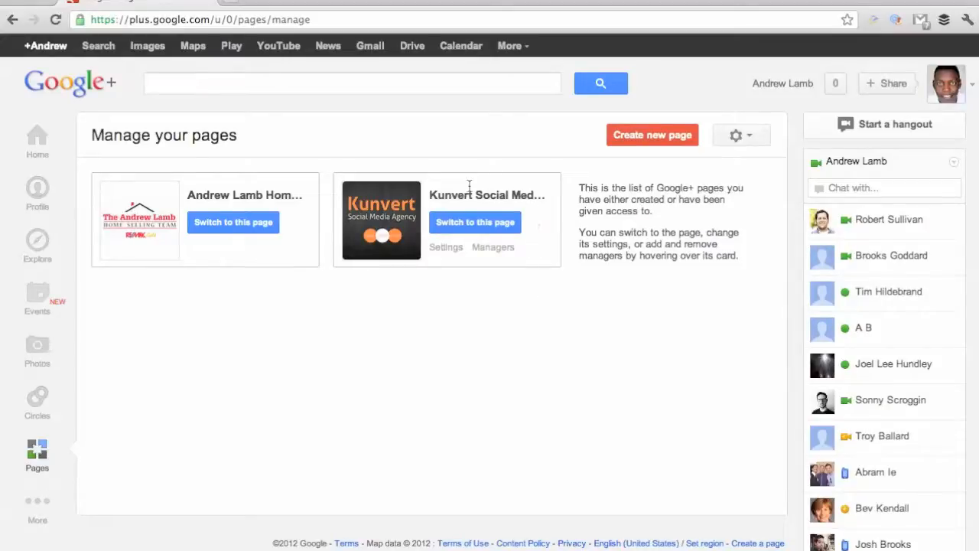
pyautogui.moveTo(501, 257)
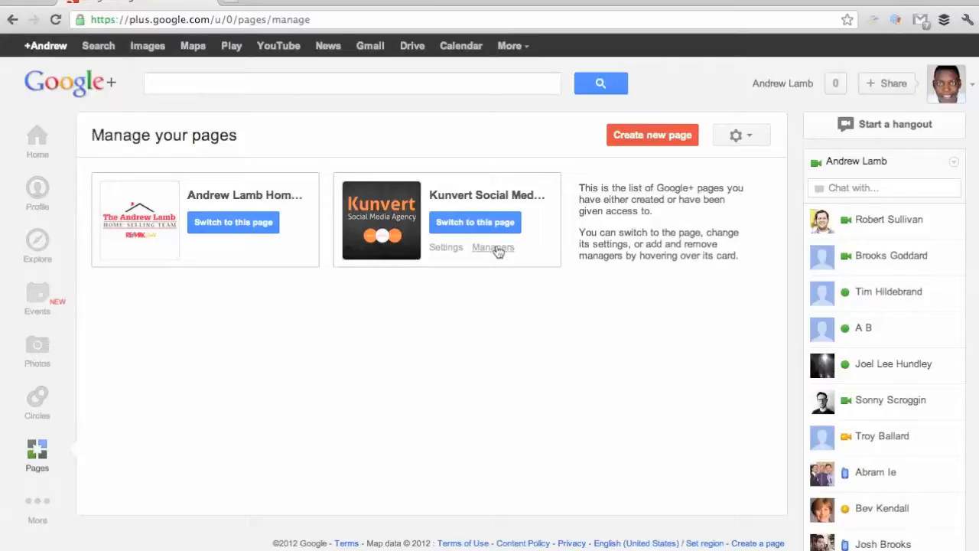
pyautogui.moveTo(512, 269)
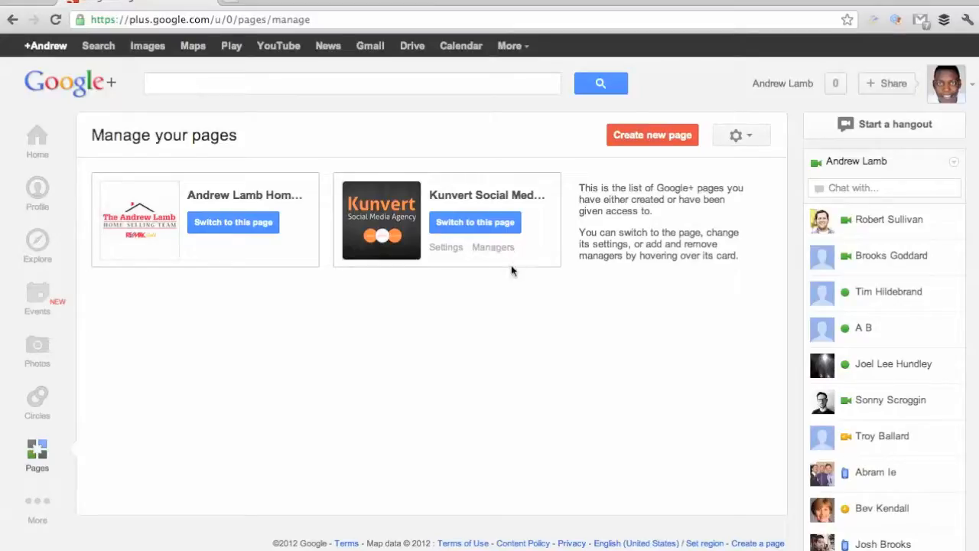
pyautogui.moveTo(492, 247)
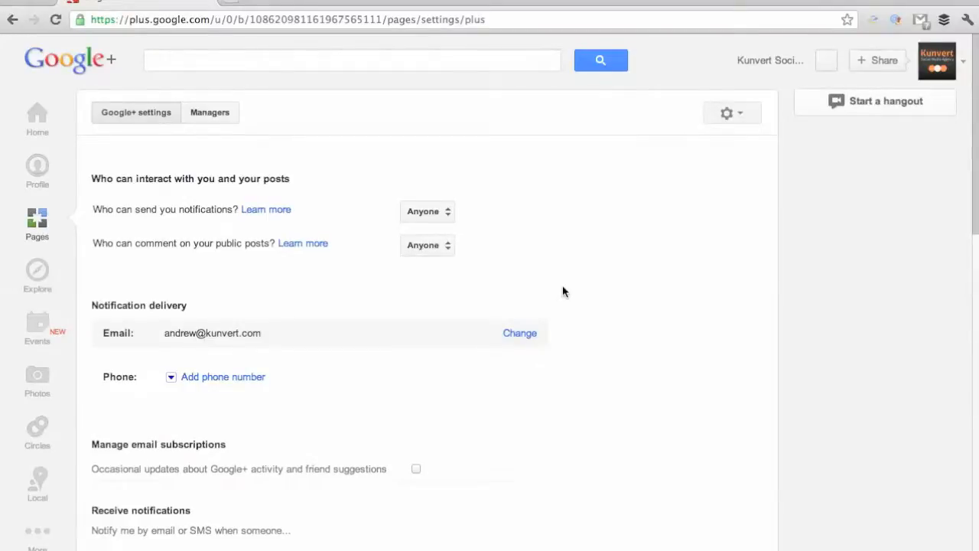
# Step: Scroll to the bottom of the Kunvert page settings and choose 'Delete page'
pyautogui.scroll(-3)
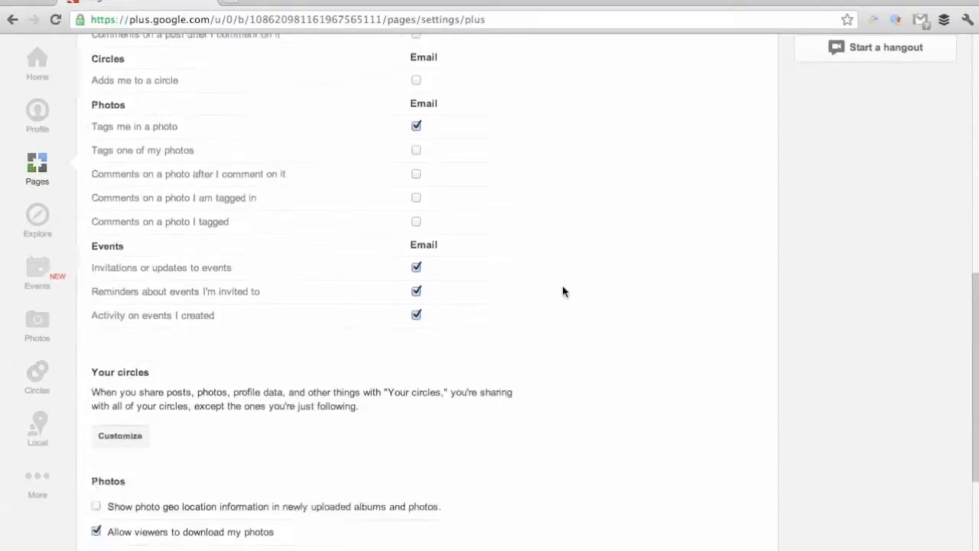
pyautogui.scroll(-3)
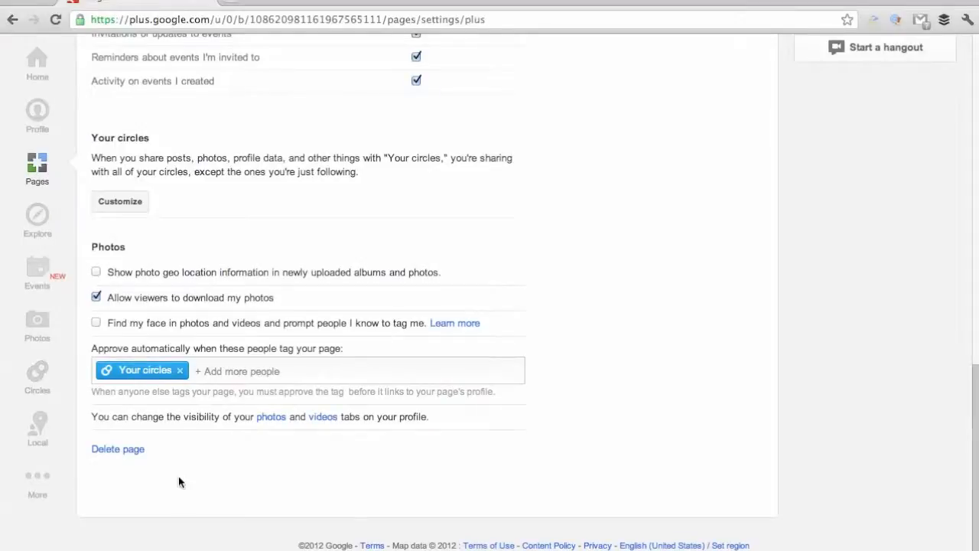
pyautogui.click(118, 449)
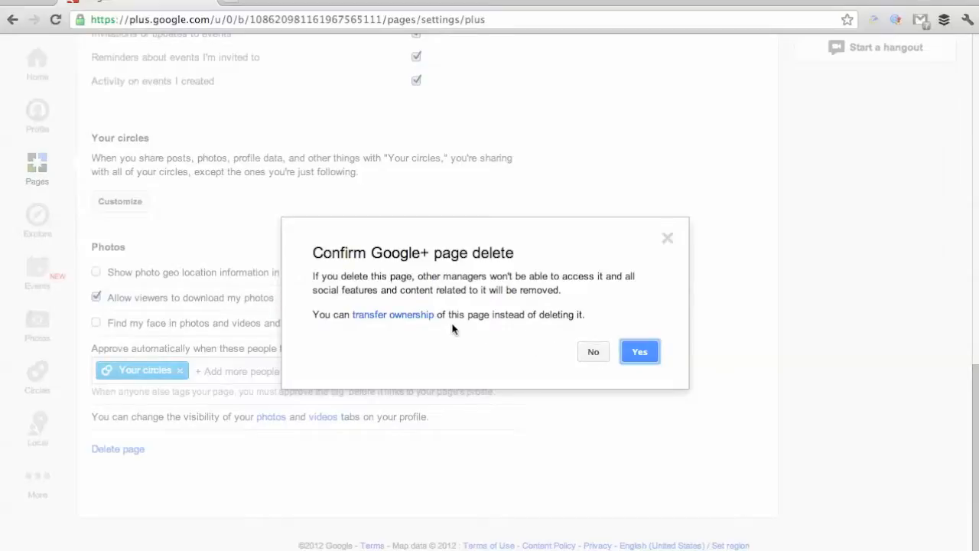
pyautogui.moveTo(392, 315)
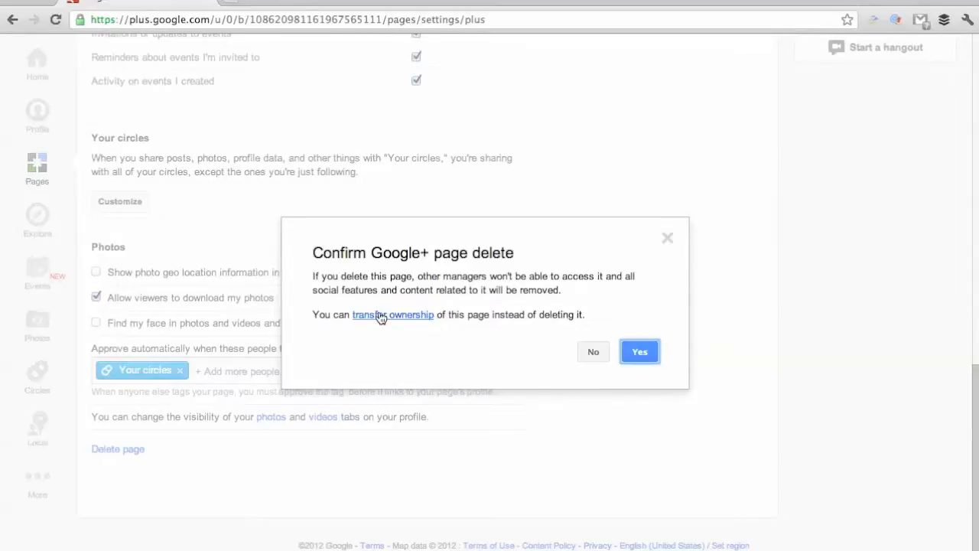
# Step: Choose 'transfer ownership' to reach the Managers tab and focus the email field
pyautogui.click(392, 315)
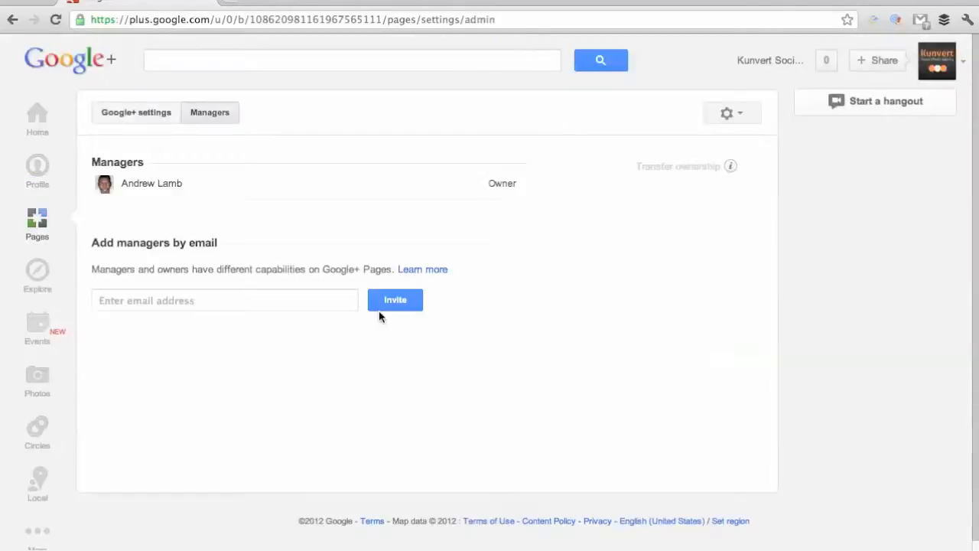
pyautogui.click(224, 300)
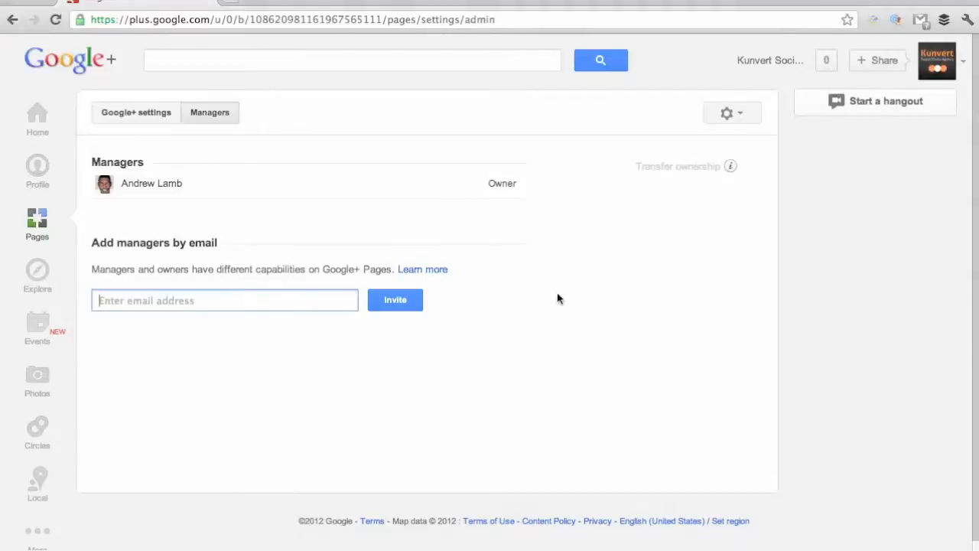
pyautogui.click(224, 300)
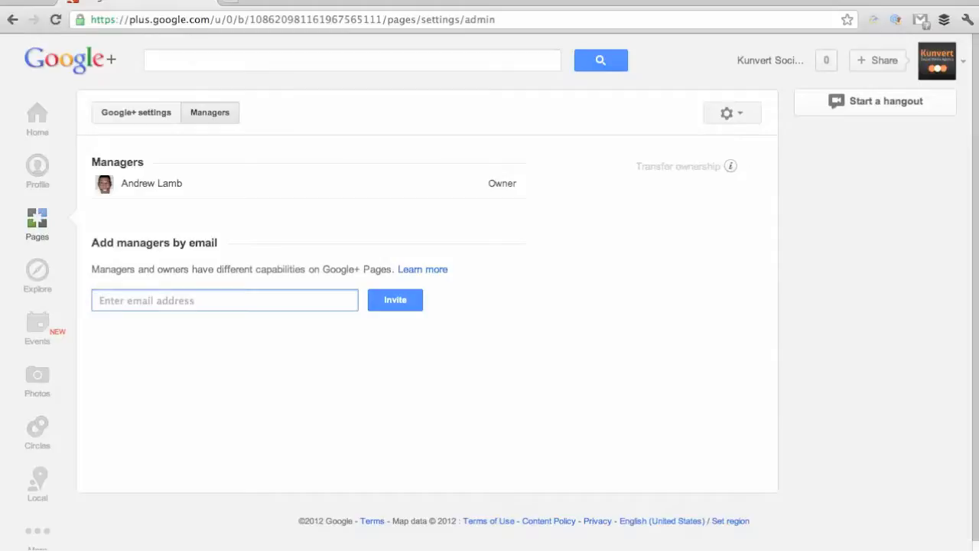
pyautogui.click(224, 300)
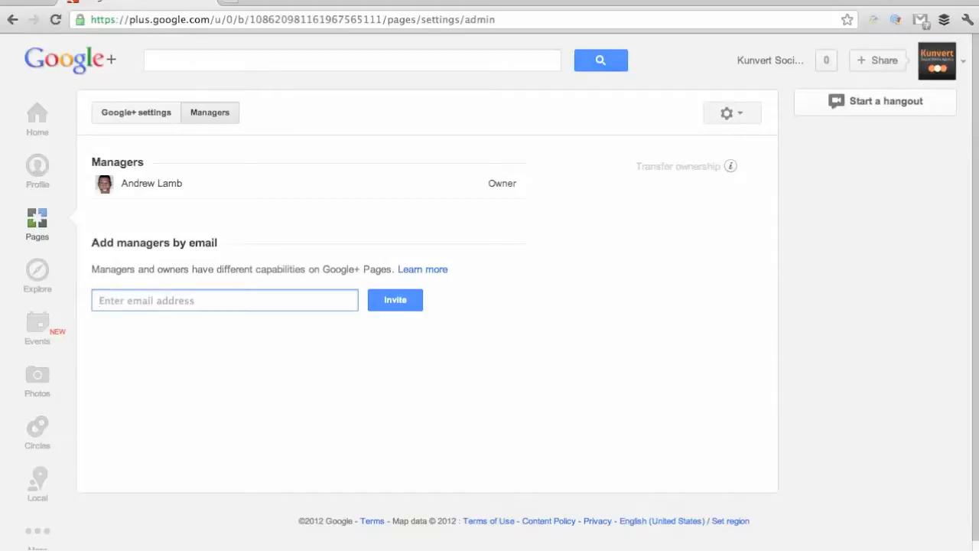